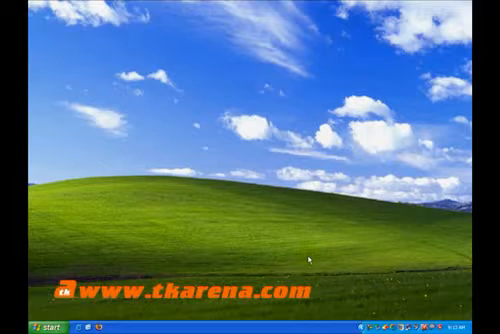
- Launch CyberLink MediaShow 4 from the Windows XP desktop
left_click(30, 323)
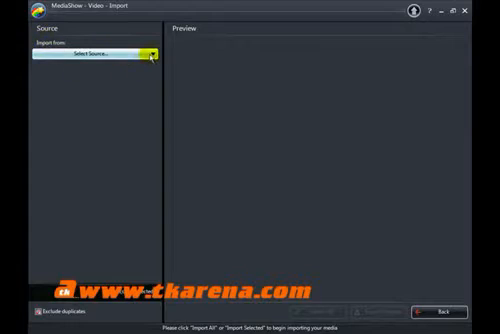
- Import all videos from C:\Video into a new library folder 'Hinder_Better_Then_Me'
left_click(140, 57)
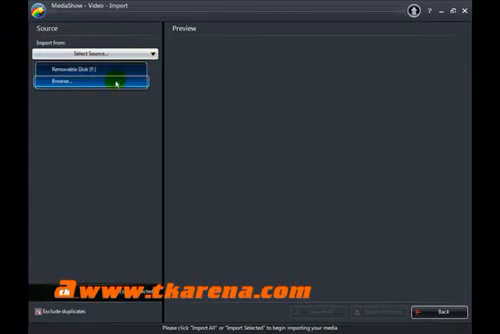
left_click(88, 87)
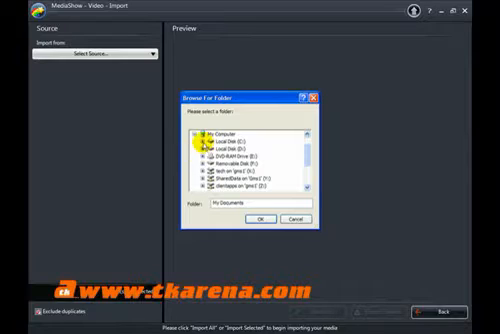
left_click(206, 142)
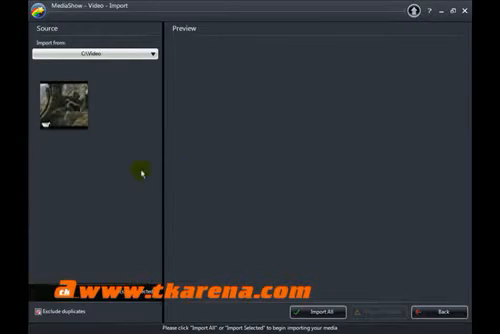
left_click(62, 110)
type("Music")
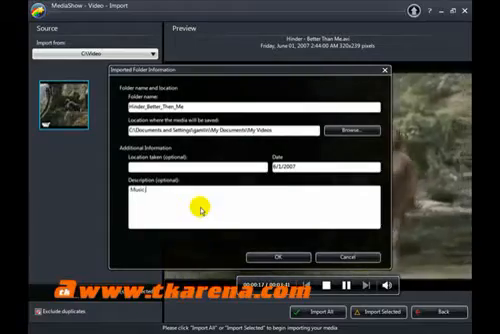
type("Video")
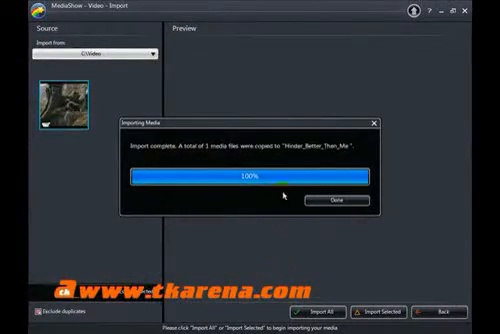
- Dismiss the import notice, mark the Hinder video as a favourite, and try Fix
left_click(337, 196)
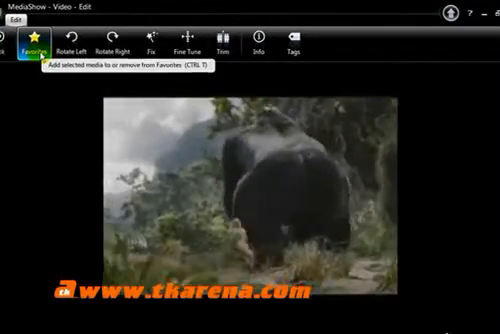
left_click(140, 41)
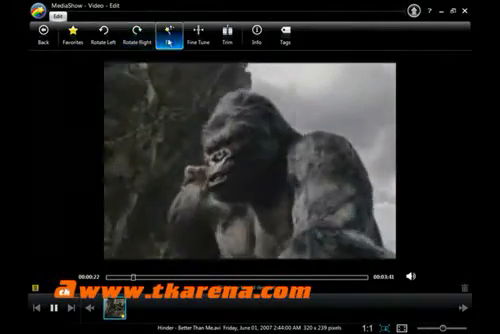
left_click(181, 42)
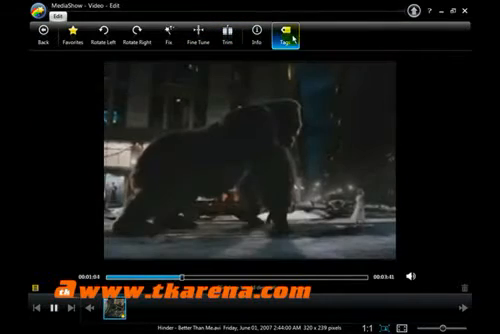
left_click(292, 37)
type("Hind")
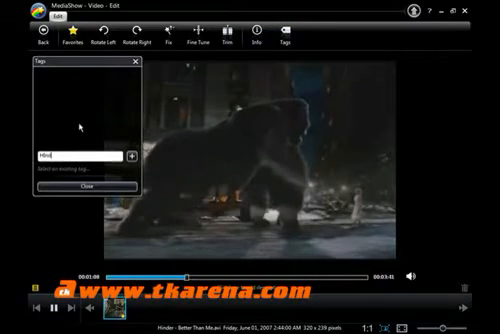
- Add the typed 'Hind…' tag to the Hinder video
left_click(131, 158)
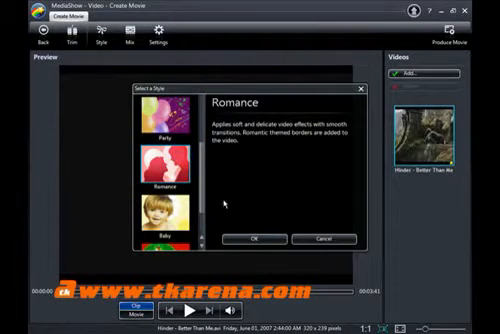
- Confirm the Romance movie style, add background music, and set output options manually
left_click(259, 239)
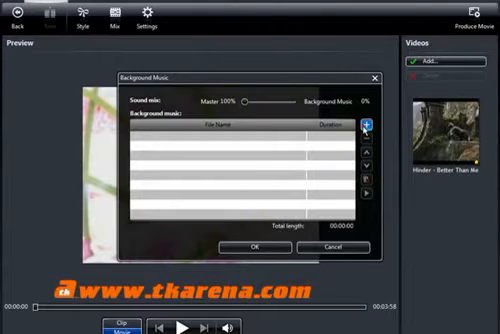
left_click(369, 123)
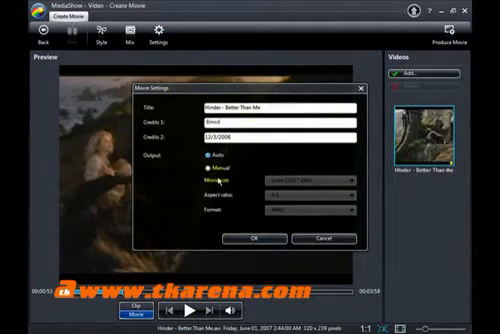
left_click(340, 178)
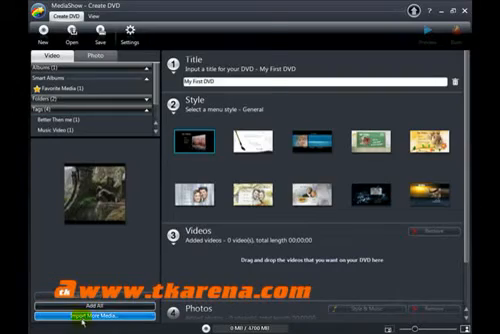
- Import more media into the DVD project, browsing for the movie file
left_click(105, 320)
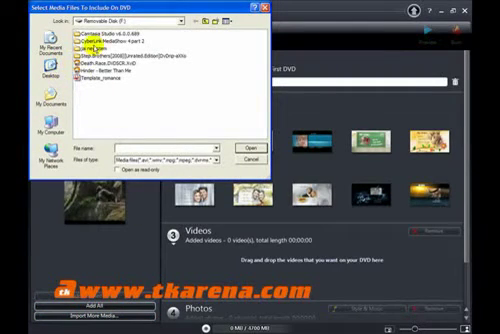
left_click(186, 22)
type(" using MS4")
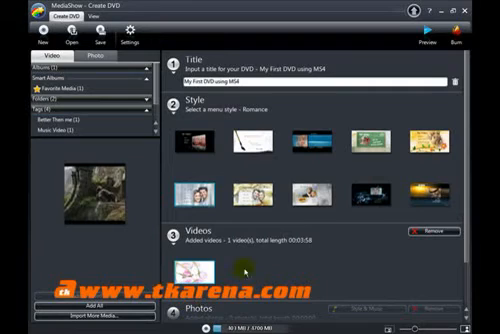
scroll("down", 3)
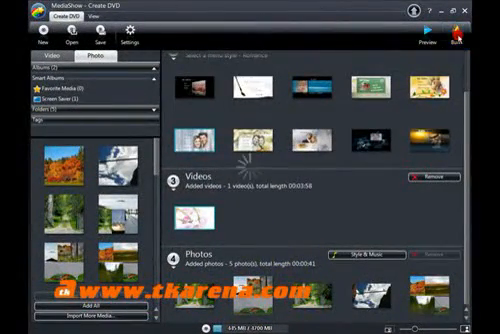
left_click(477, 30)
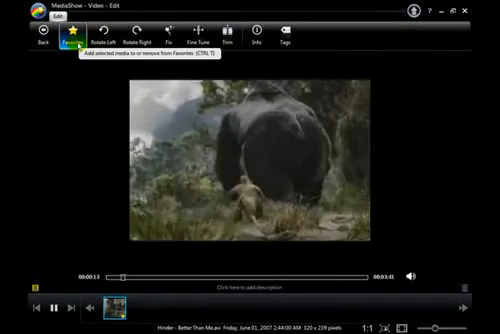
- Rotate the Hinder video 90 degrees to the left
left_click(102, 44)
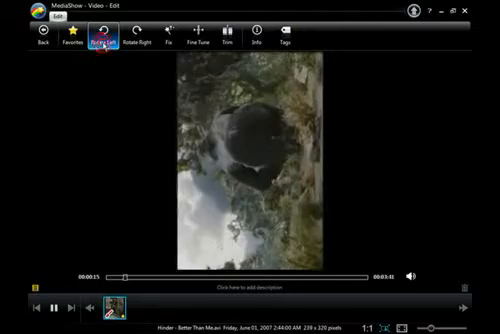